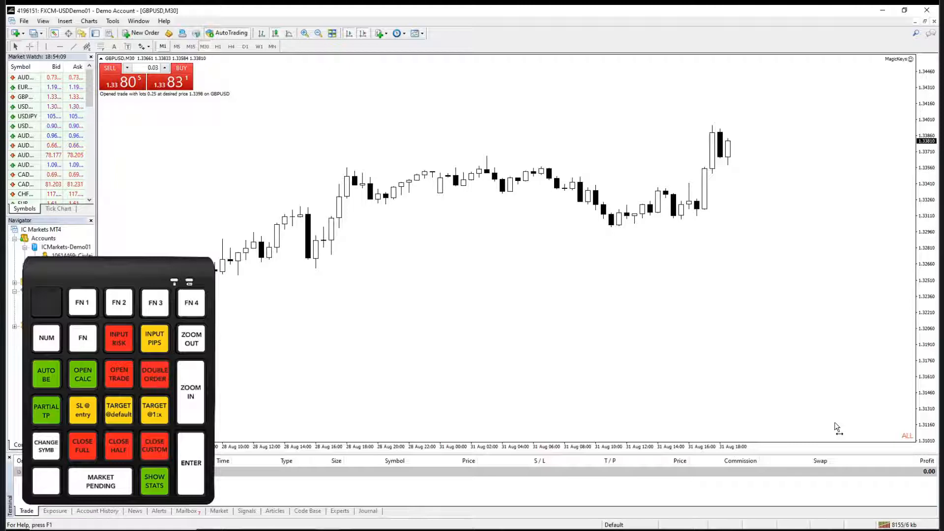
Step: Launch the lot-size calculator with a 2% risk stop-loss and take-profit on GBPUSD M30
{"action": "left_click", "coordinate": [82, 374]}
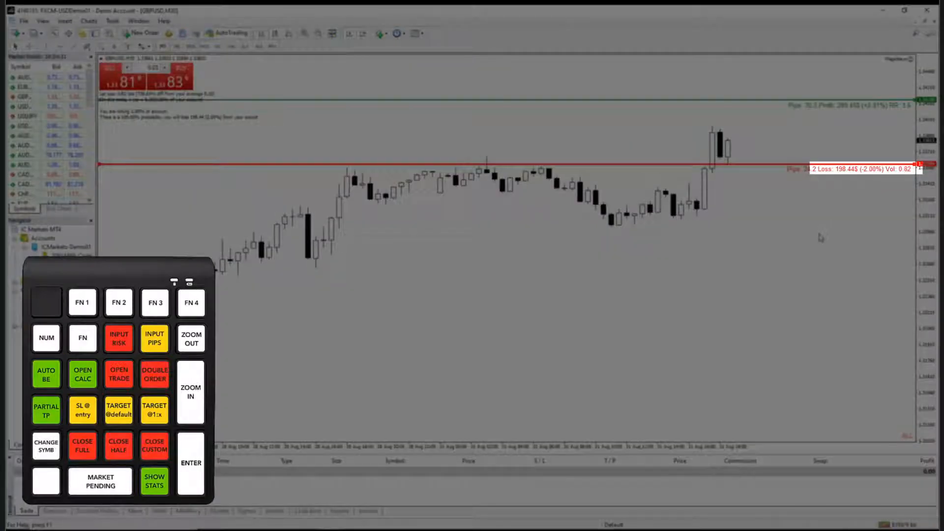
Step: Set the calculator risk to about 1%, then close the calculator and its lines
{"action": "left_click", "coordinate": [118, 338]}
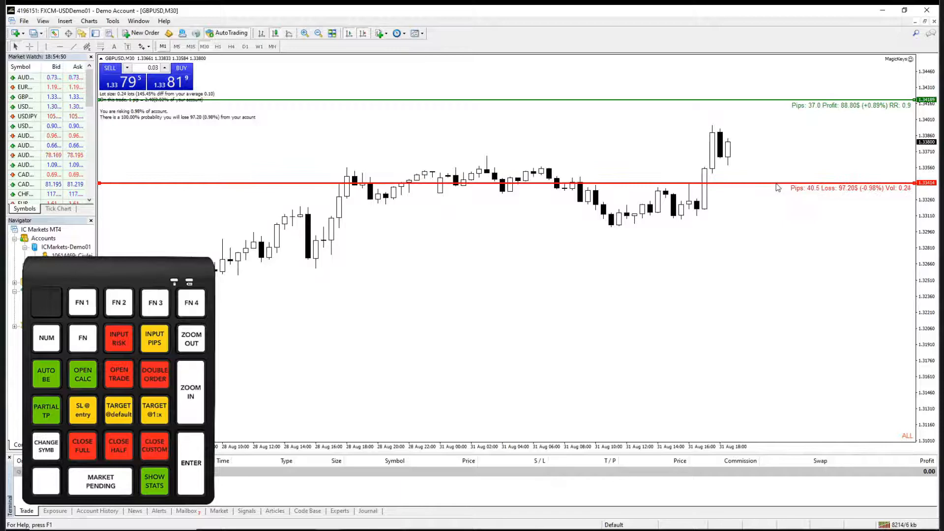
{"action": "mouse_move", "coordinate": [776, 228]}
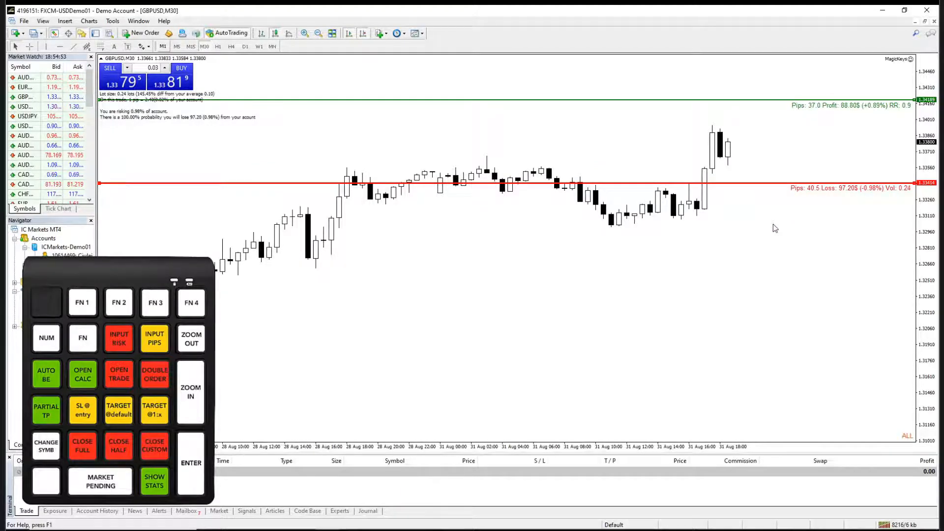
{"action": "left_click", "coordinate": [82, 374]}
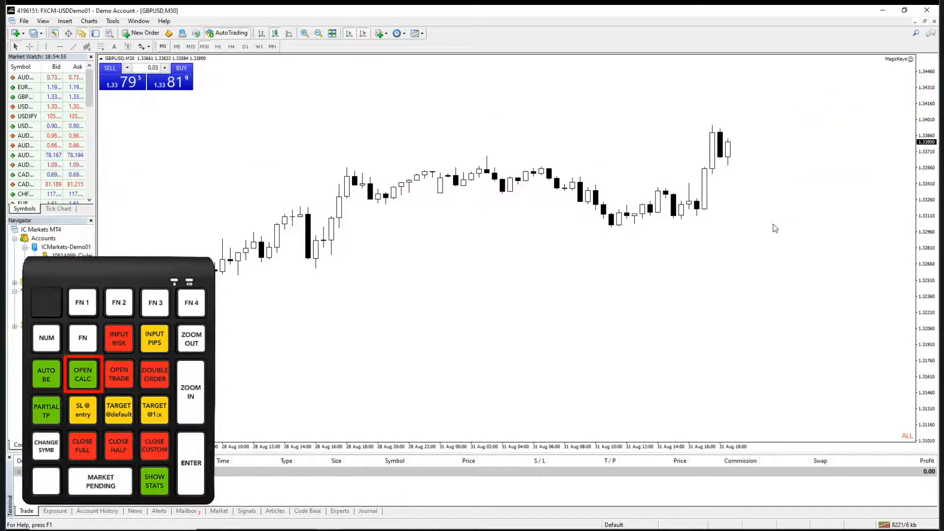